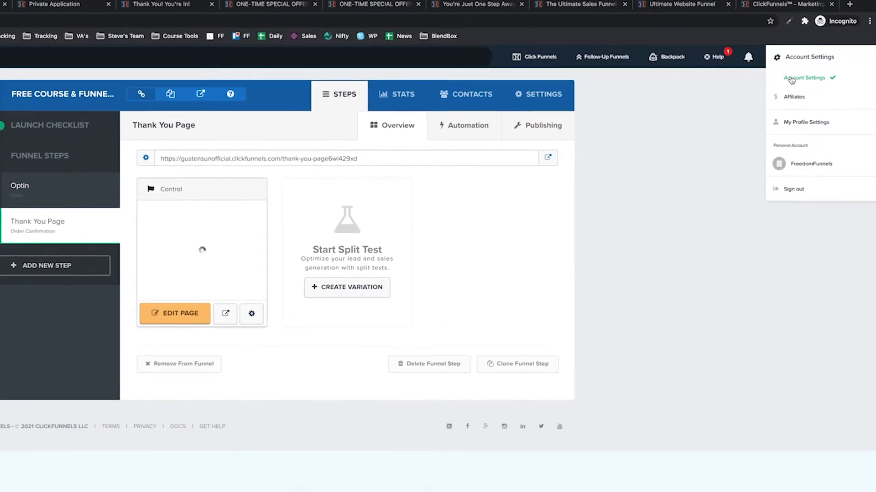
From account settings, start adding a new domain and dismiss the introductory video.
click(804, 78)
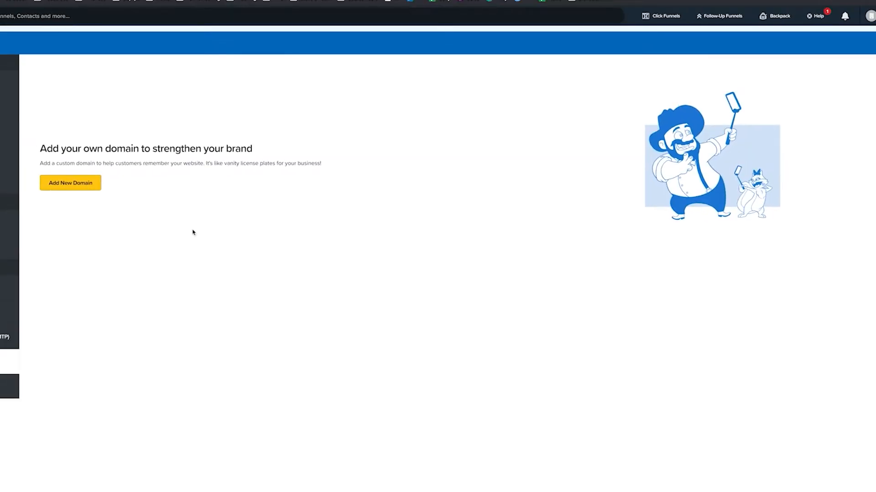
click(69, 183)
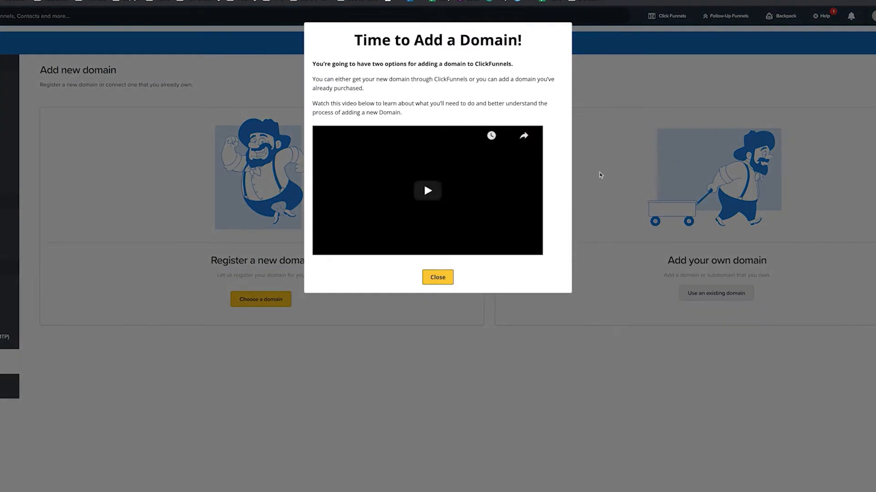
click(437, 277)
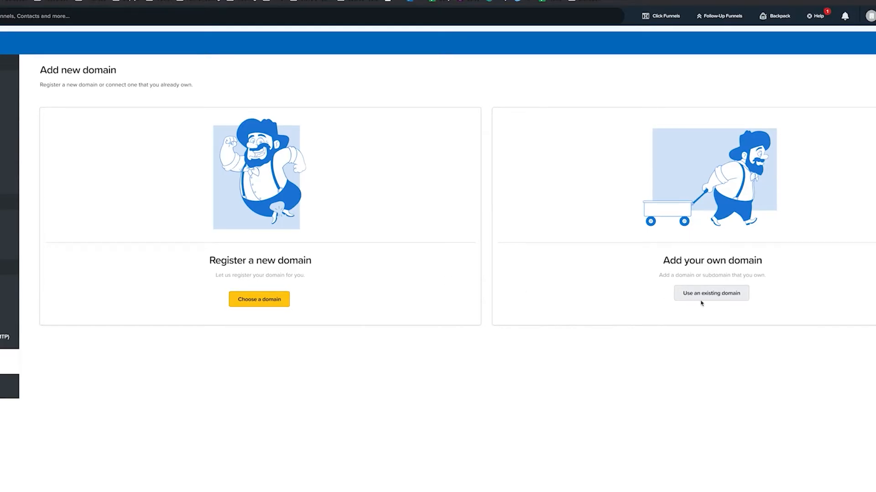
click(711, 293)
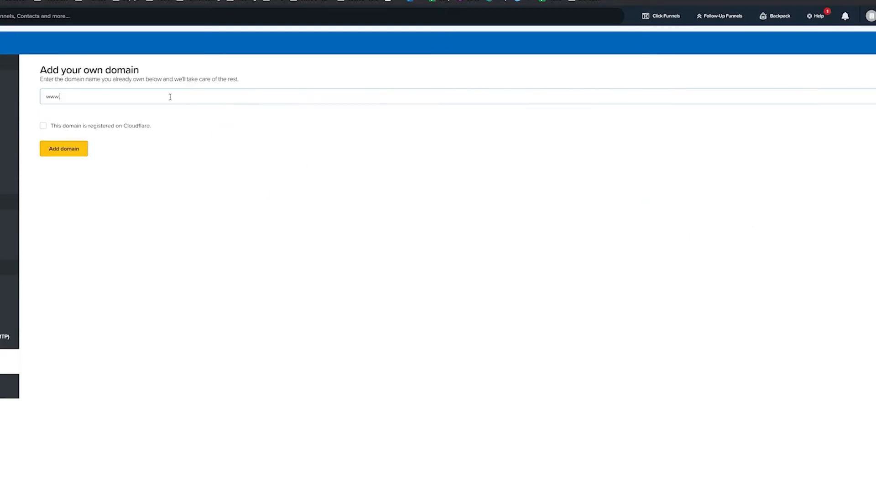
click(64, 149)
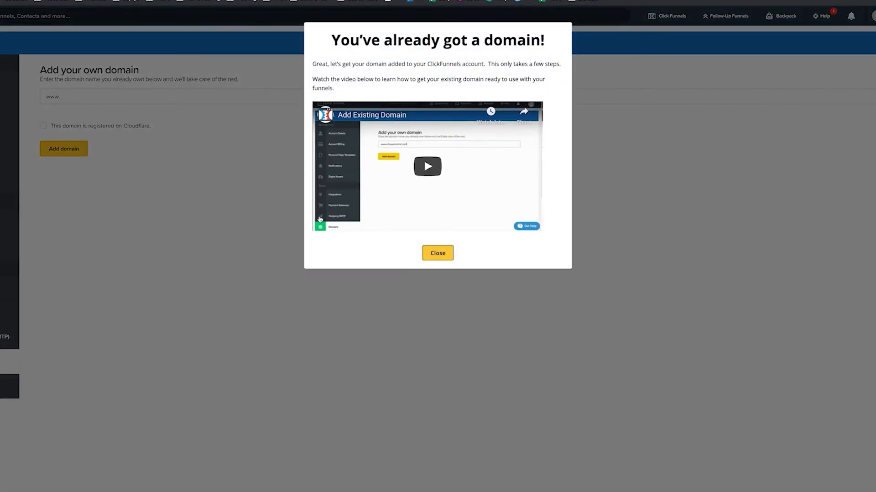
click(437, 253)
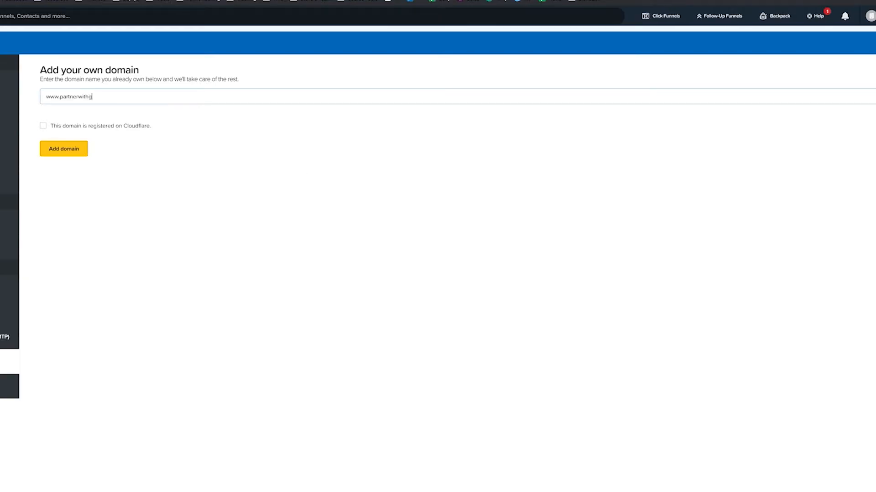
text(usten.cmo)
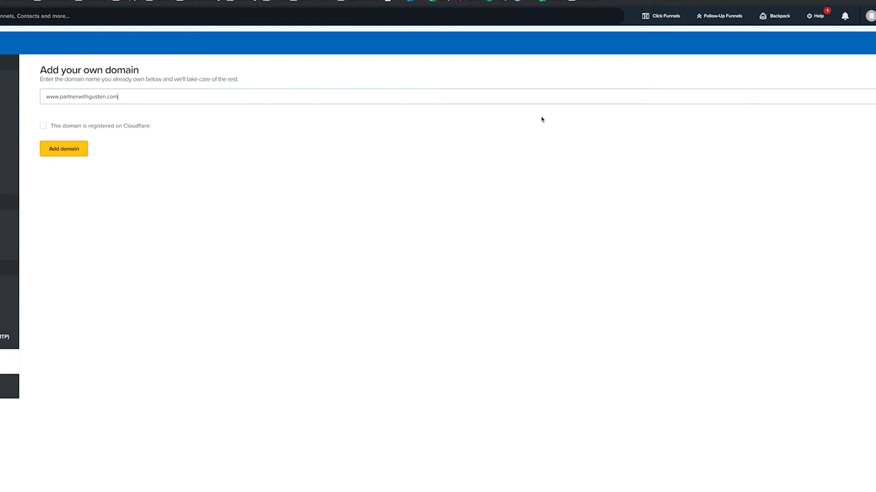
mouse_move(91, 127)
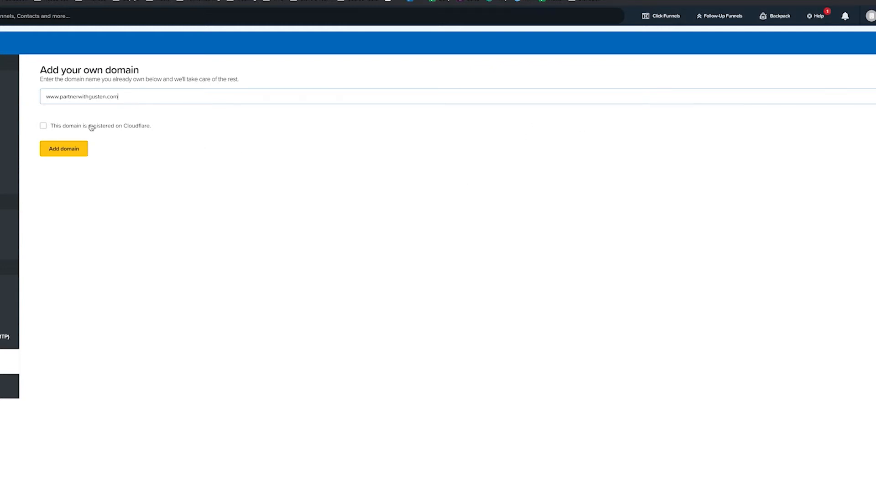
click(42, 125)
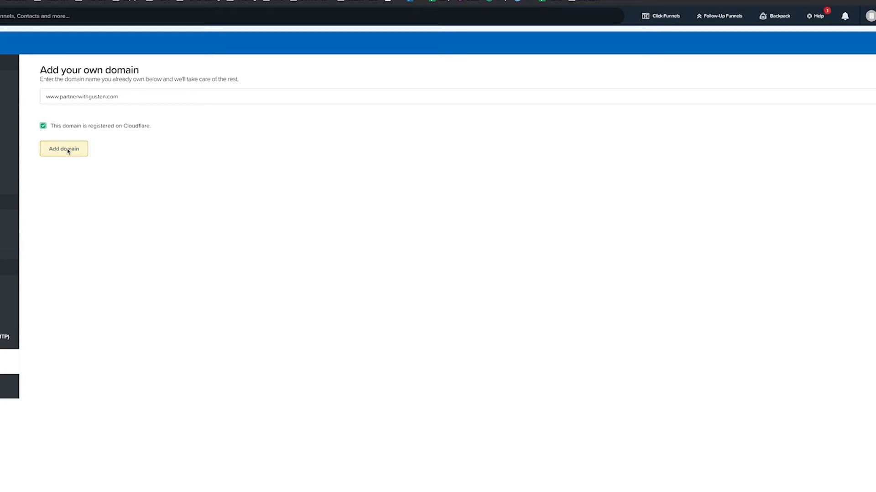
click(64, 149)
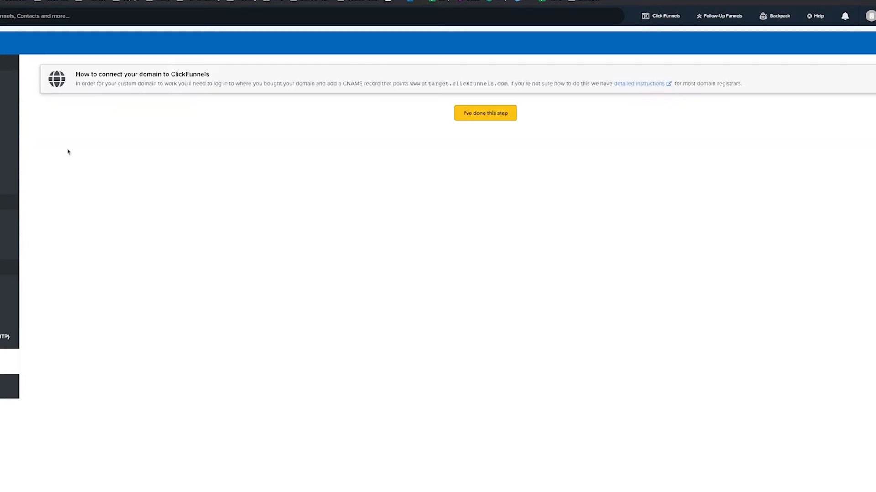
click(484, 113)
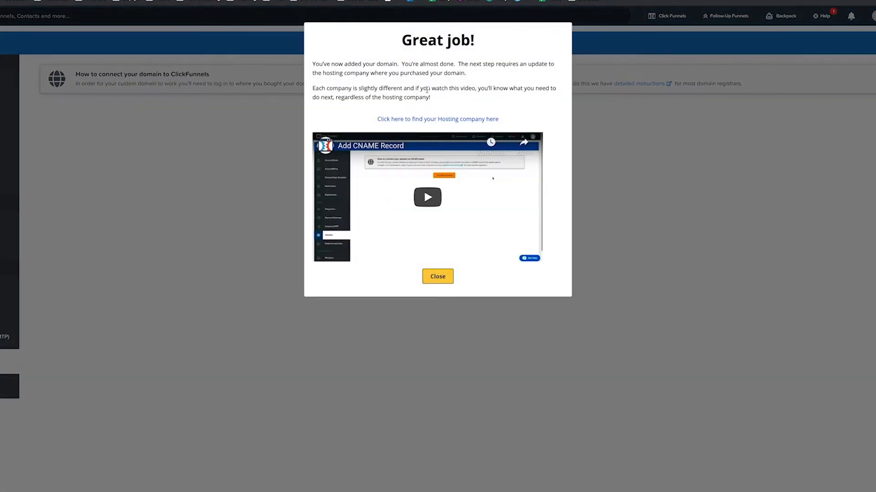
click(437, 277)
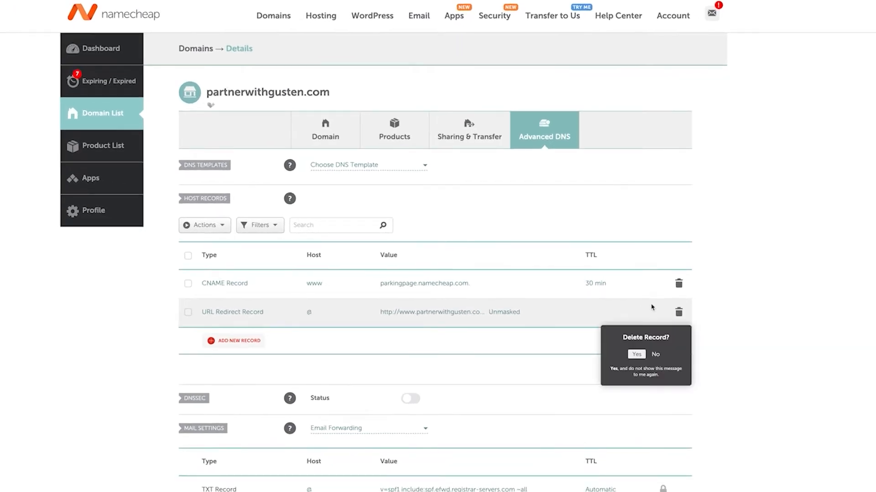
Delete the URL Redirect and parking-page CNAME records, then start a blank host record.
click(635, 354)
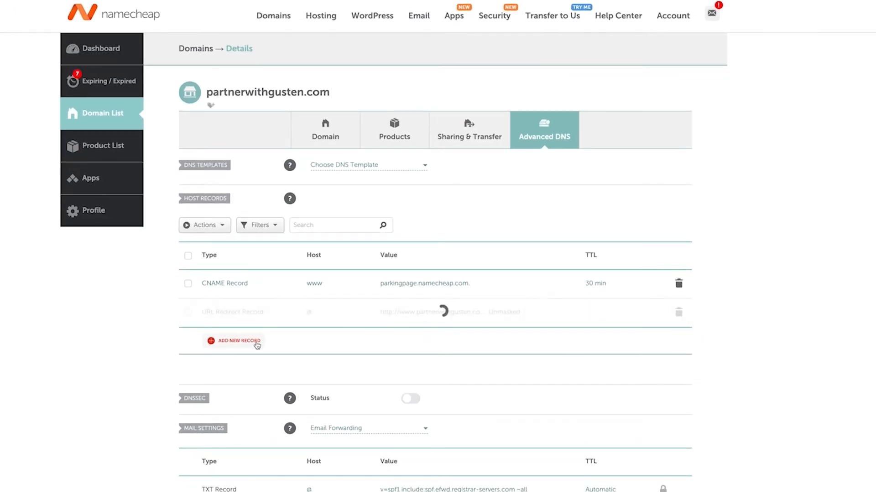
click(678, 312)
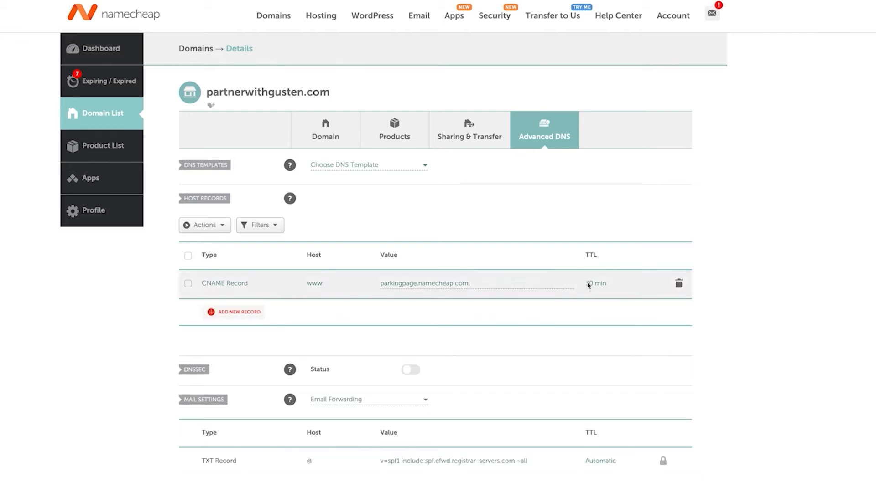
click(679, 283)
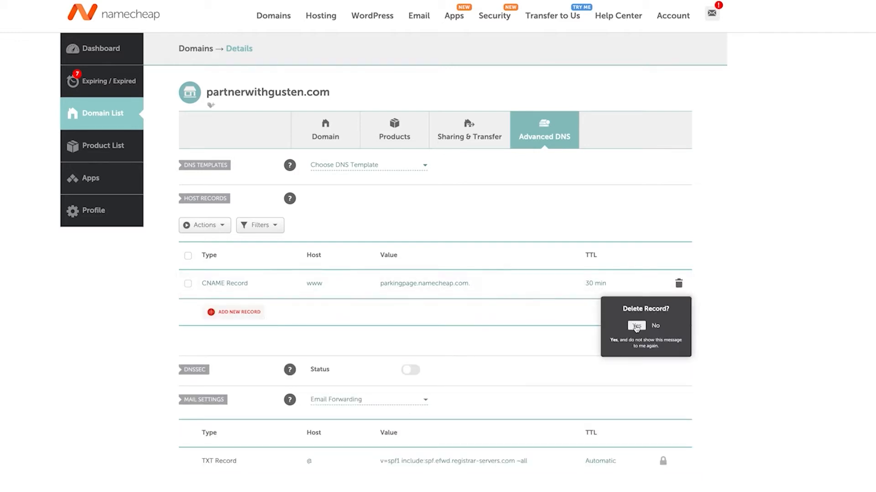
click(635, 326)
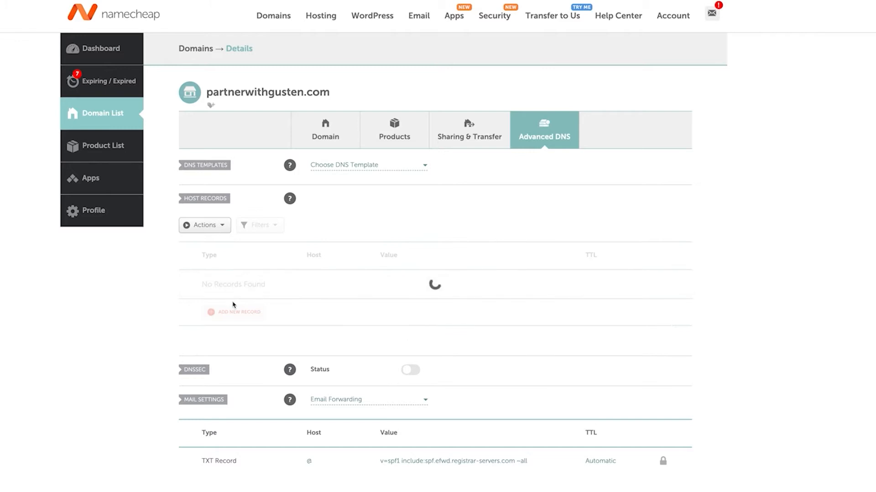
click(238, 311)
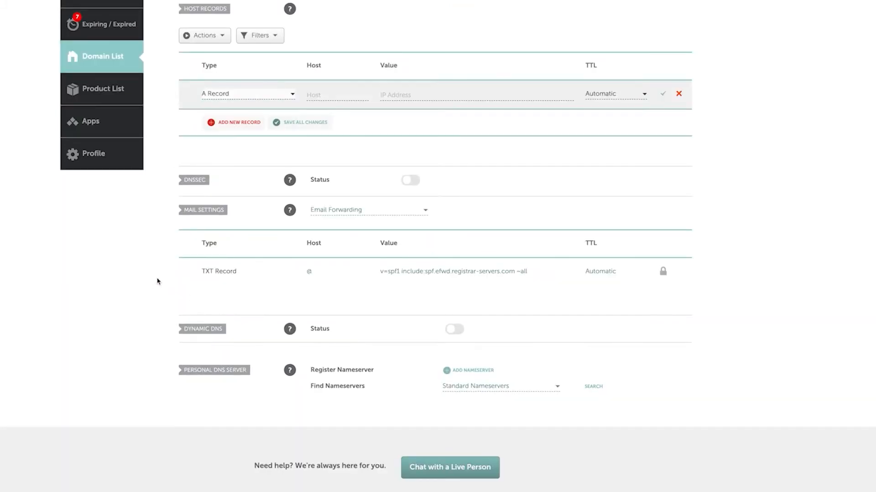
click(247, 93)
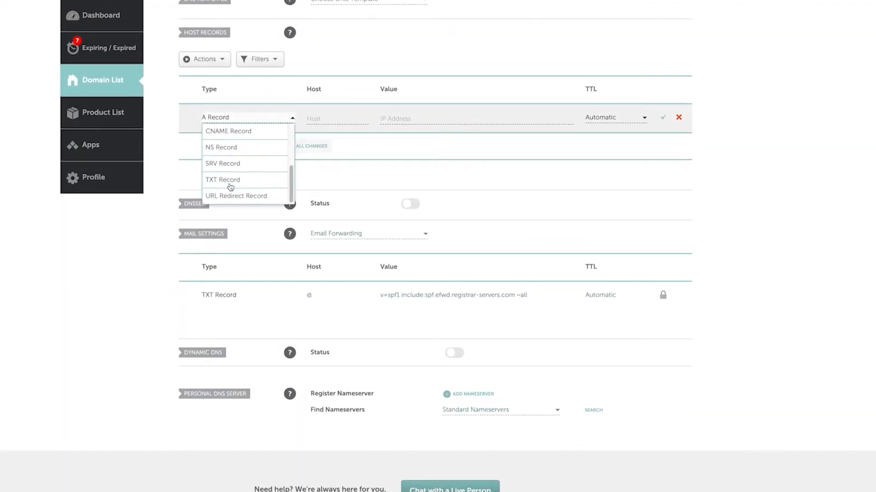
click(236, 196)
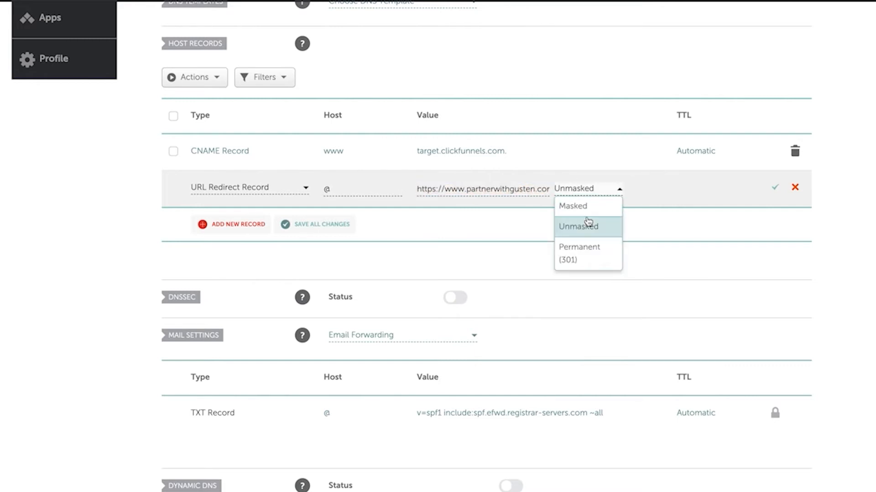
click(579, 253)
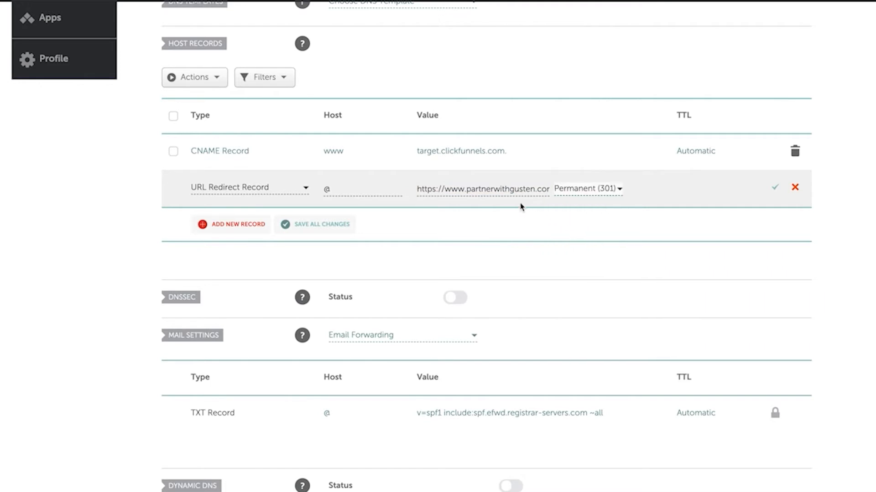
click(774, 187)
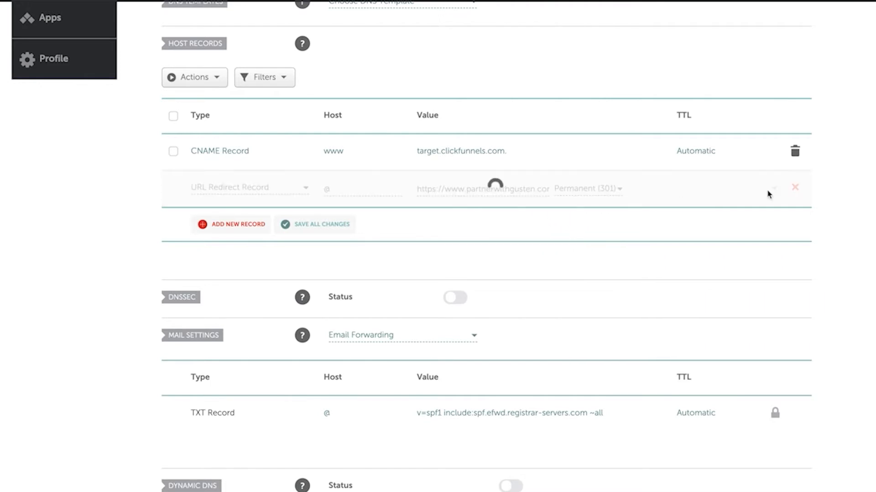
click(314, 224)
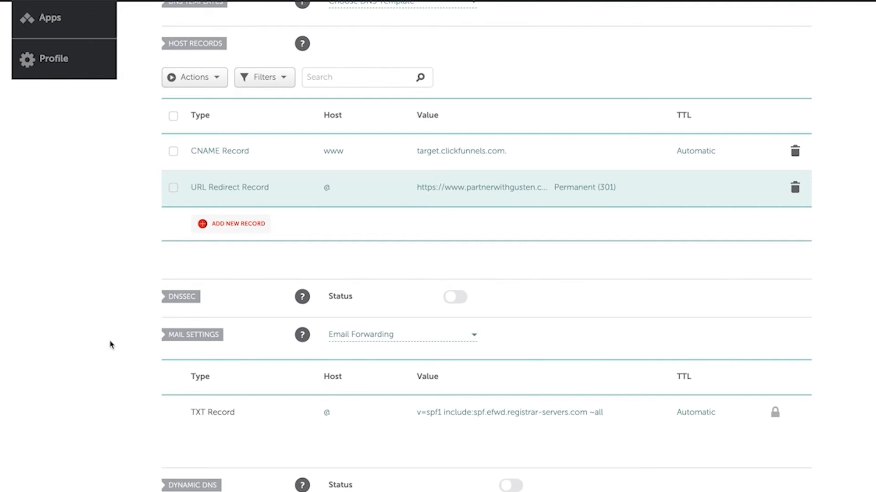
scroll(up, 3)
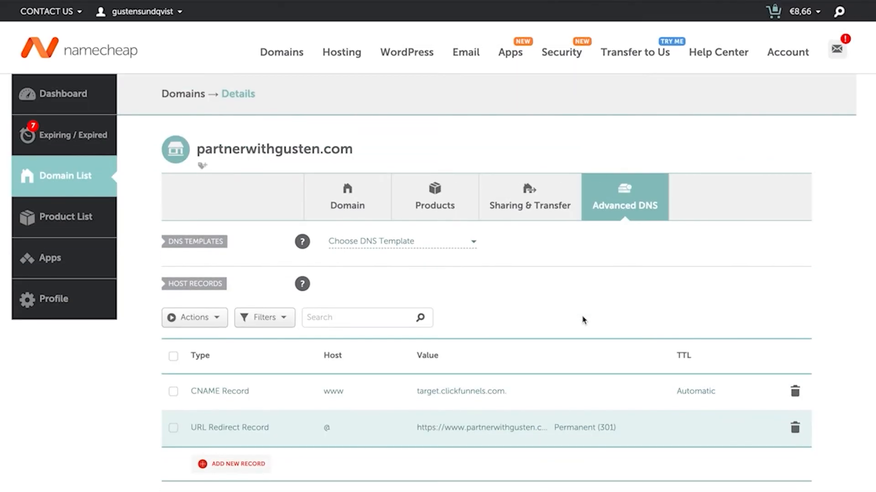
mouse_move(473, 249)
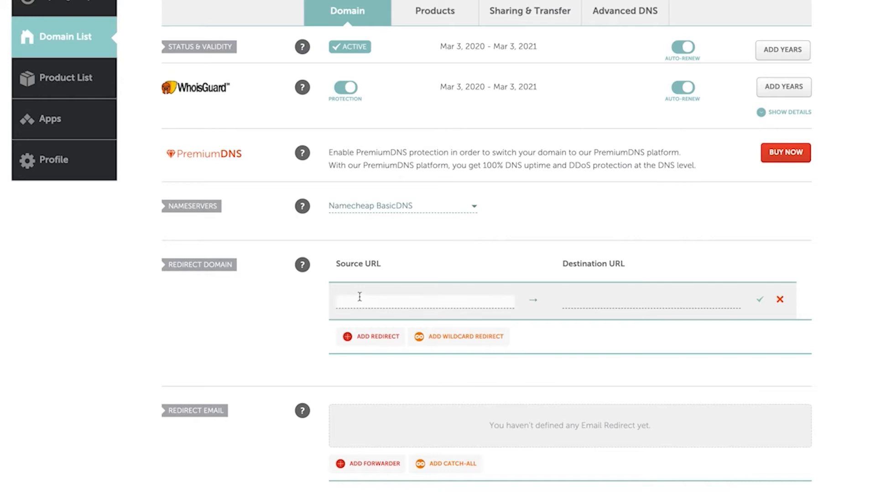
text(partneriw)
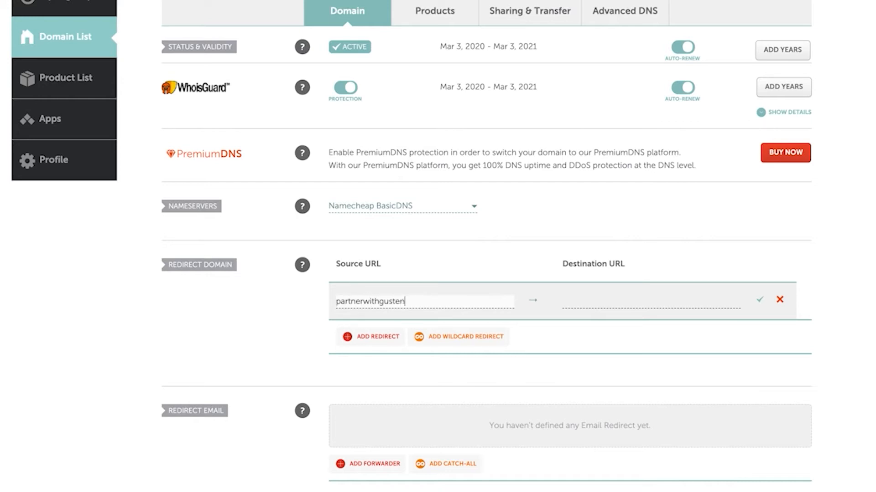
text(.com)
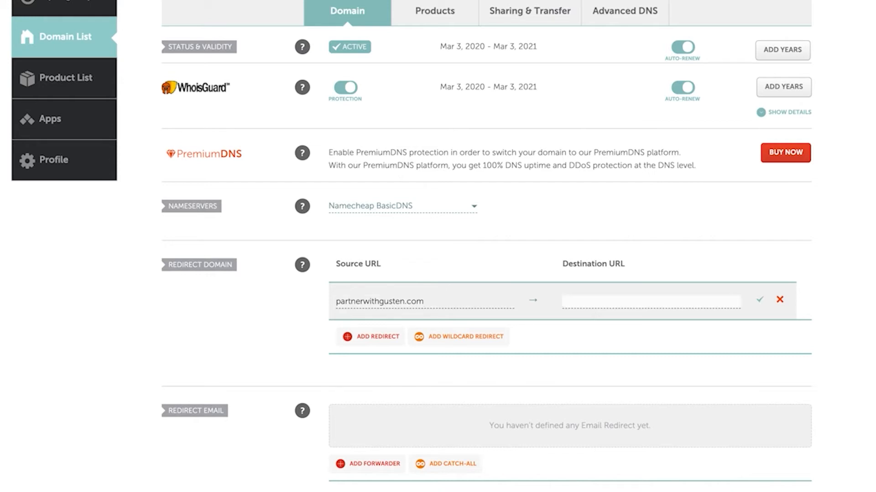
text(https://www.partnerwithgusten.com/)
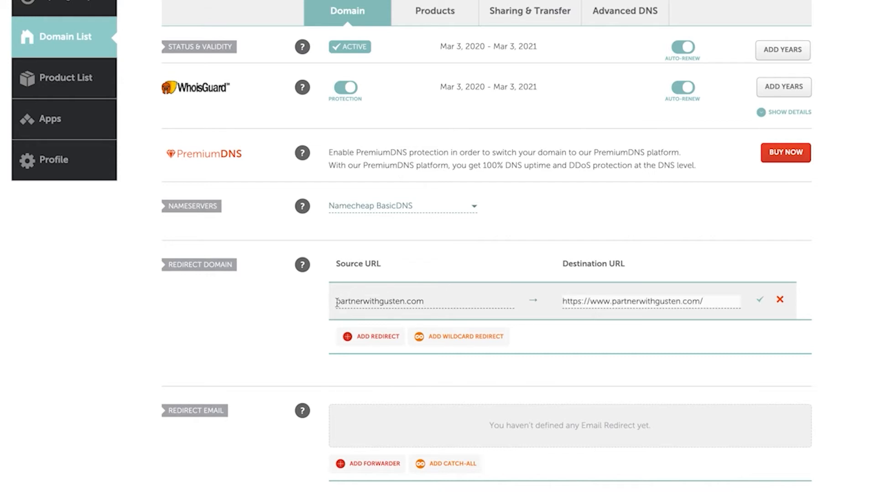
click(759, 300)
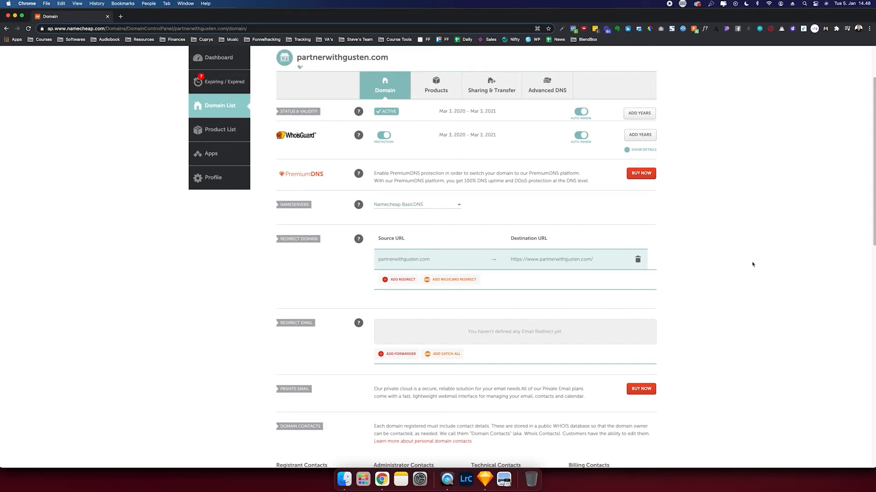
scroll(up, 3)
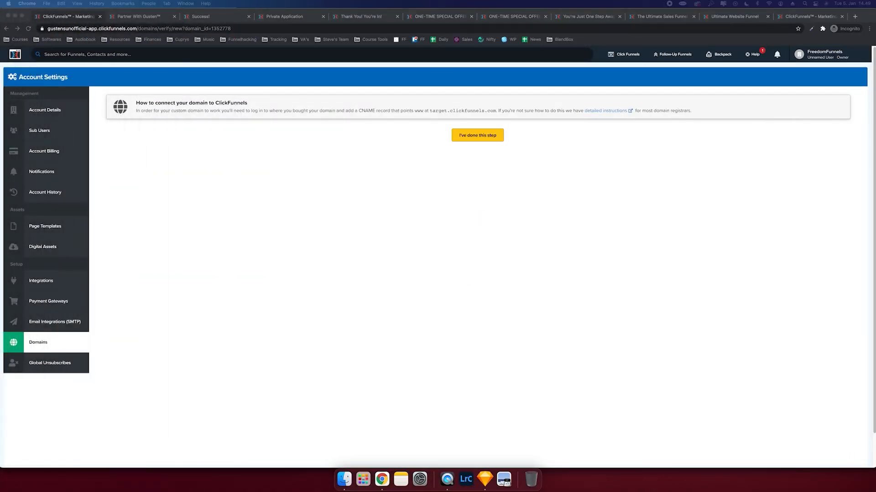
Run the connection check, then link the domain to Free Course & Funnel Template.
click(477, 134)
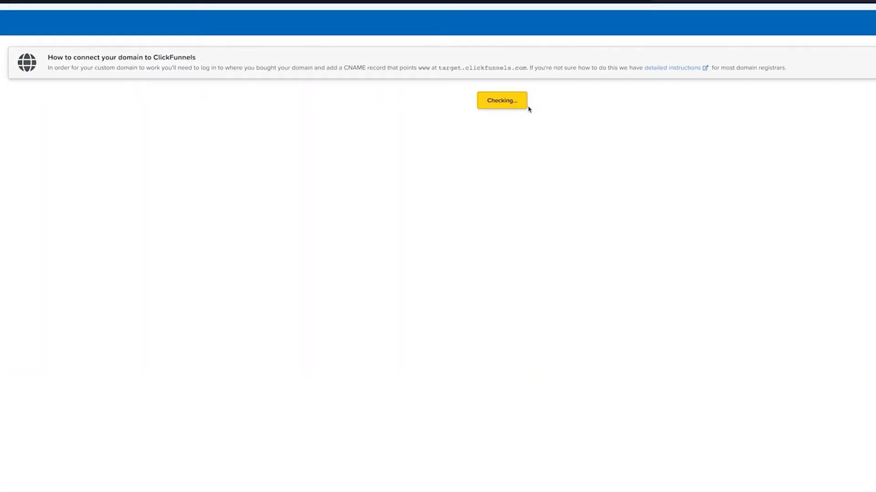
click(500, 102)
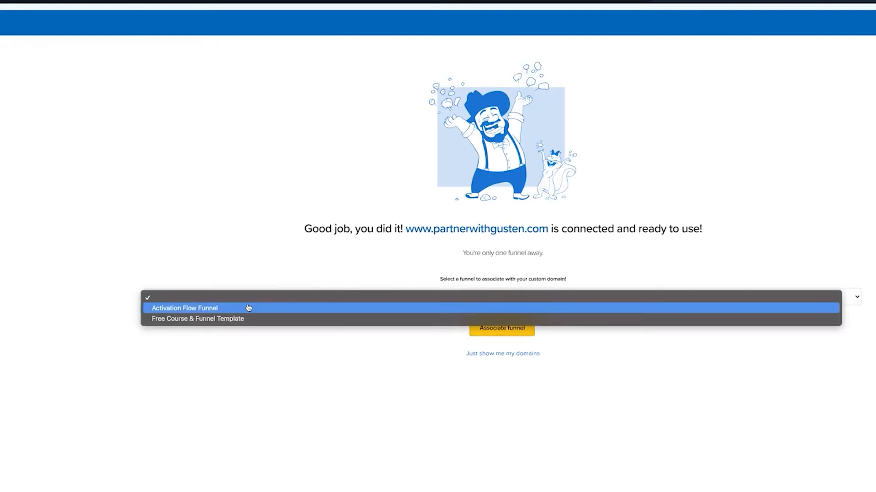
click(197, 319)
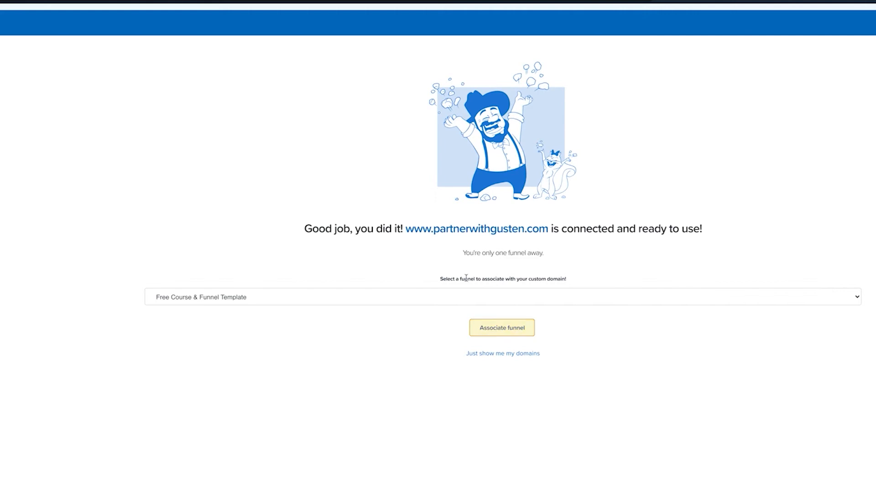
click(502, 353)
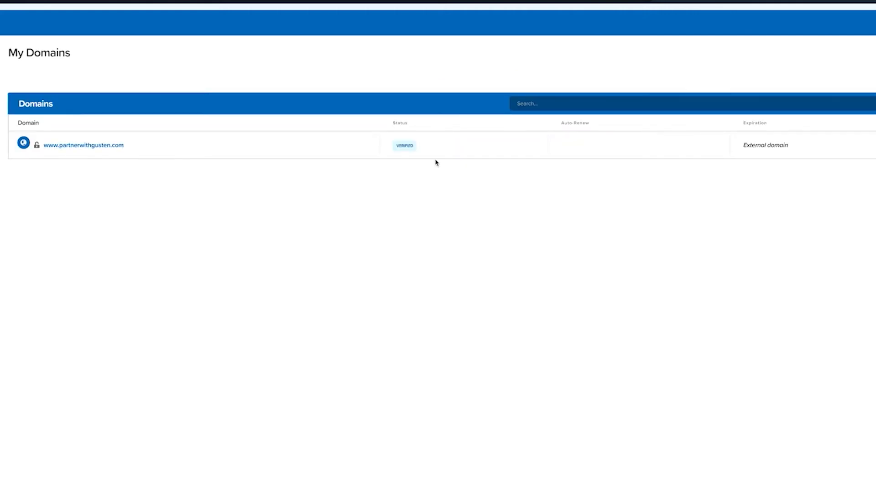
click(83, 145)
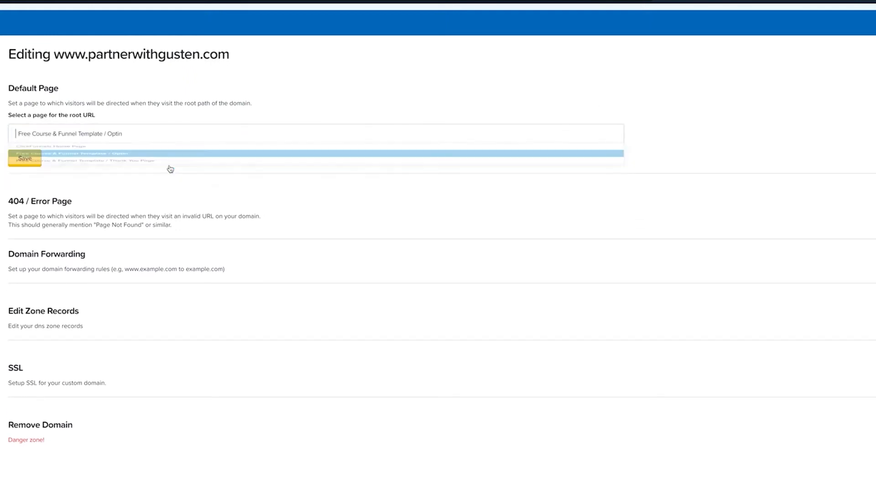
click(24, 160)
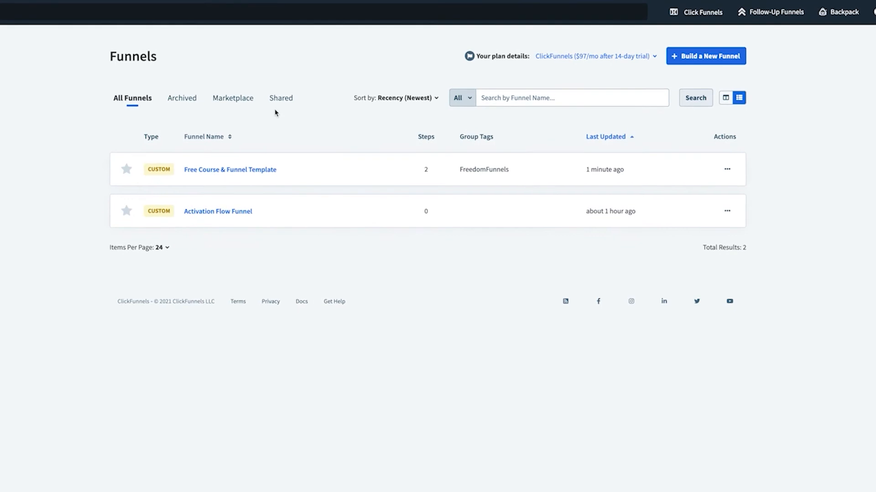
mouse_move(221, 166)
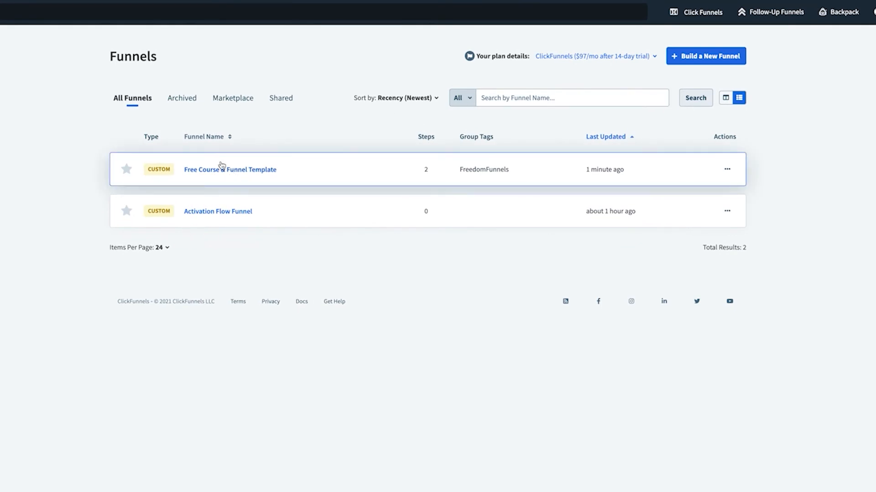
click(228, 169)
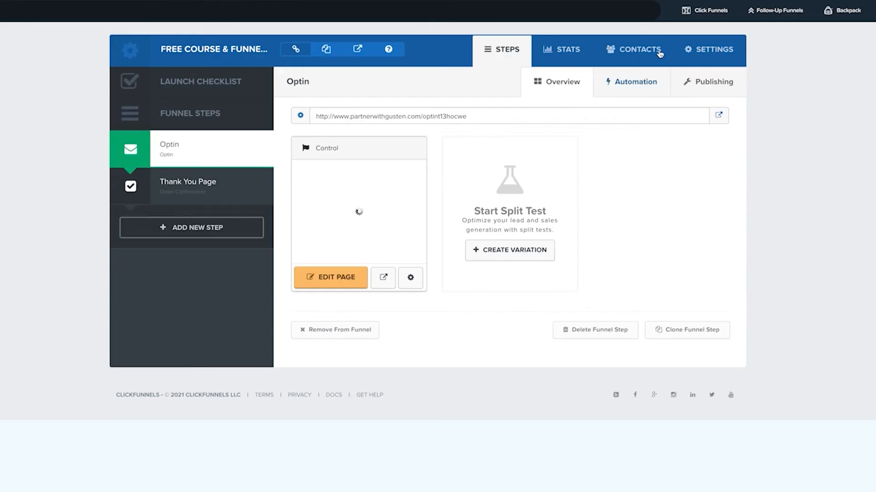
click(713, 50)
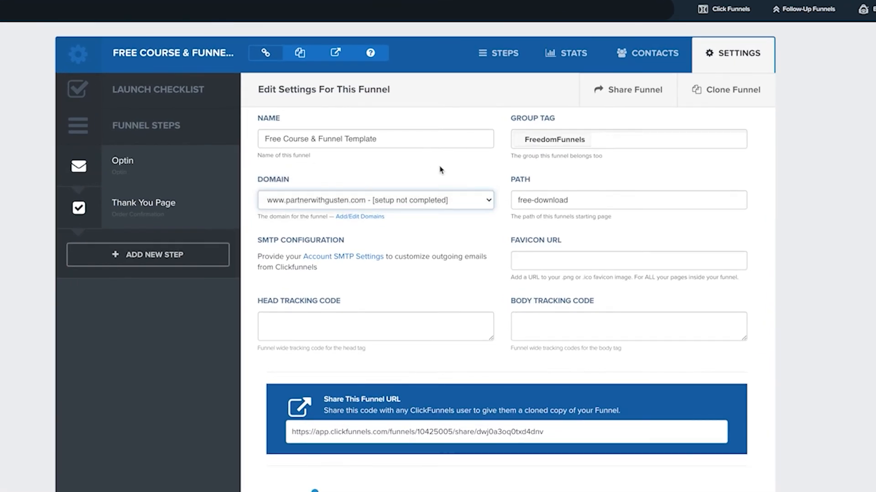
scroll(down, 3)
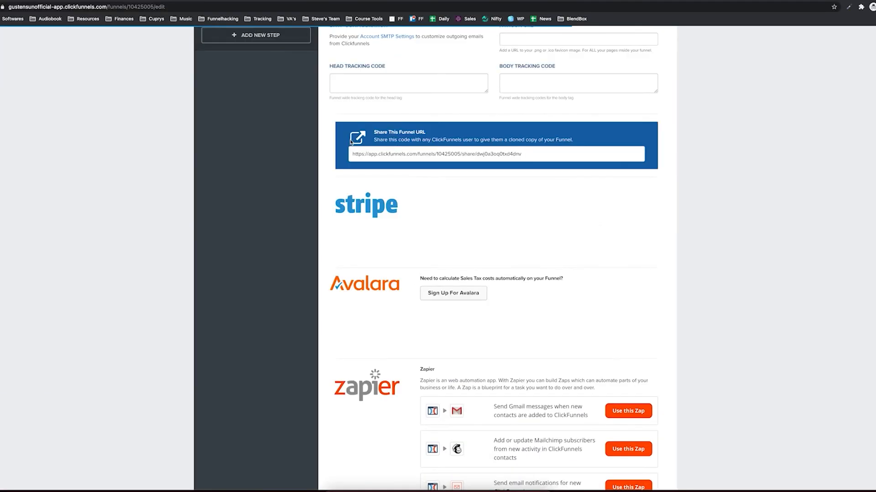
Change the Optin step's path to 'free' and save the funnel step.
click(510, 27)
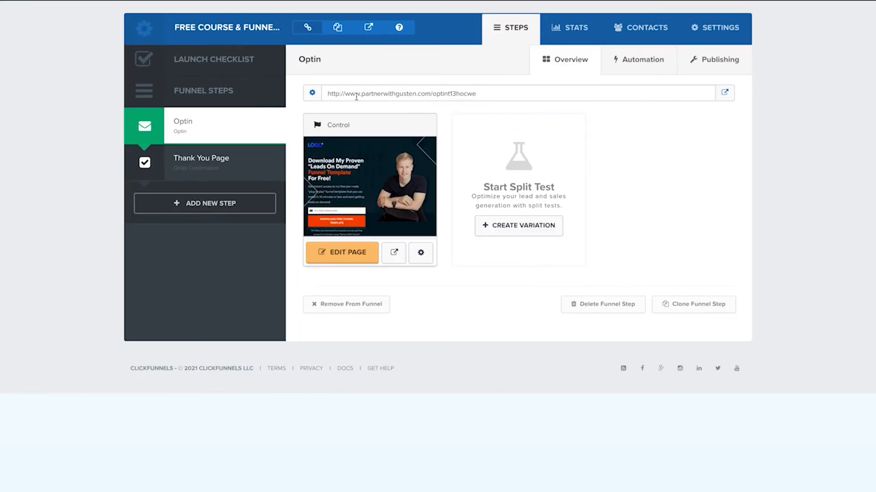
mouse_move(311, 93)
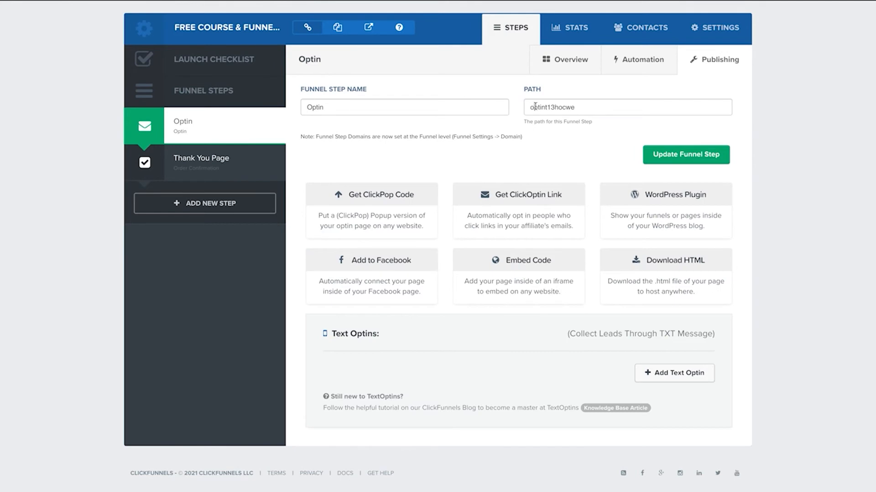
text(free)
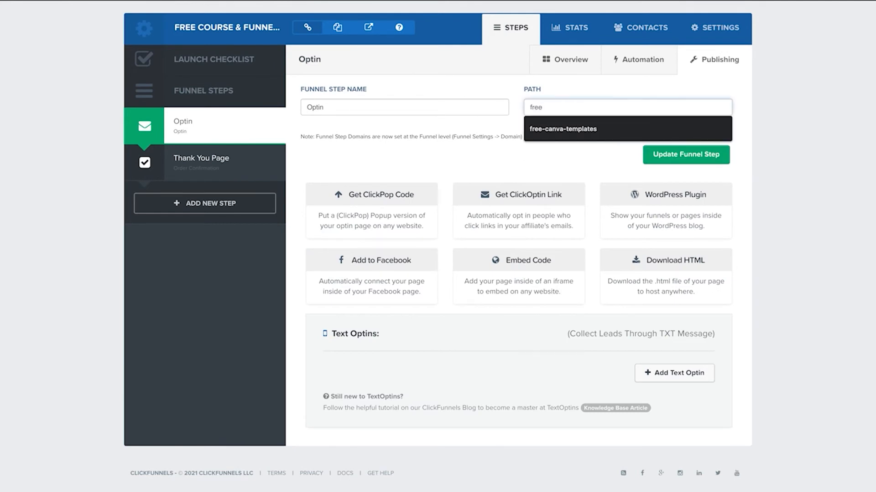
click(685, 154)
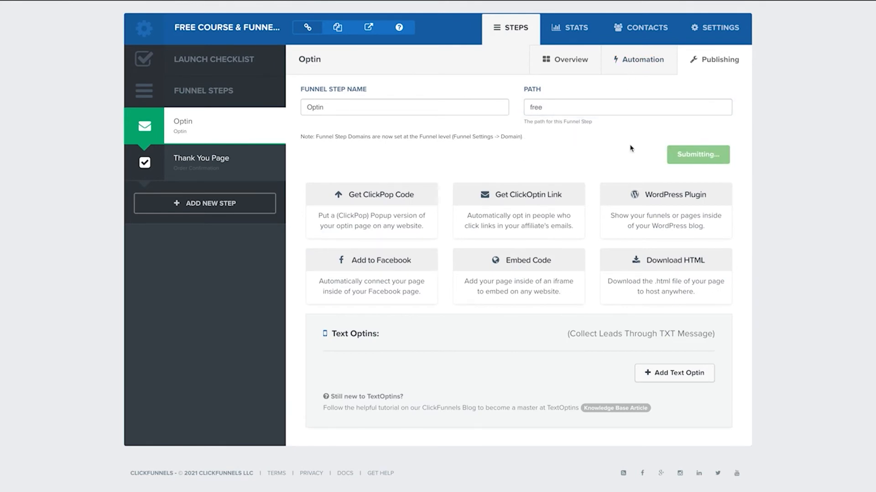
click(569, 59)
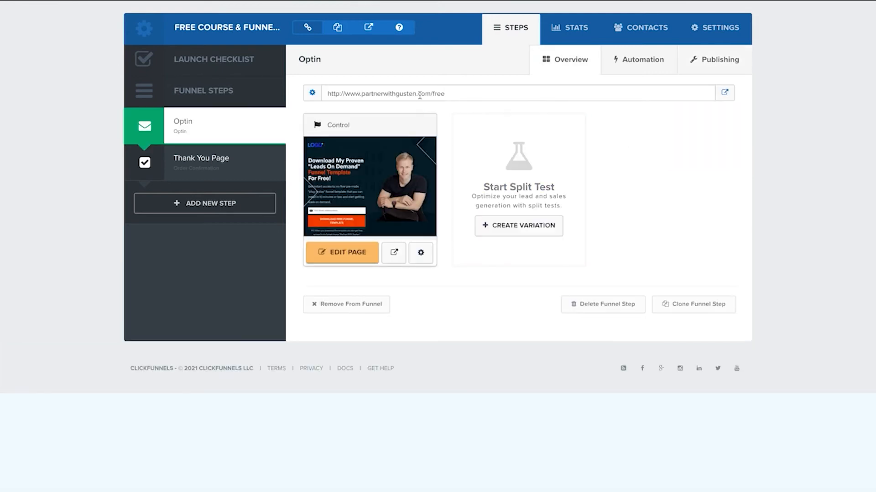
mouse_move(420, 252)
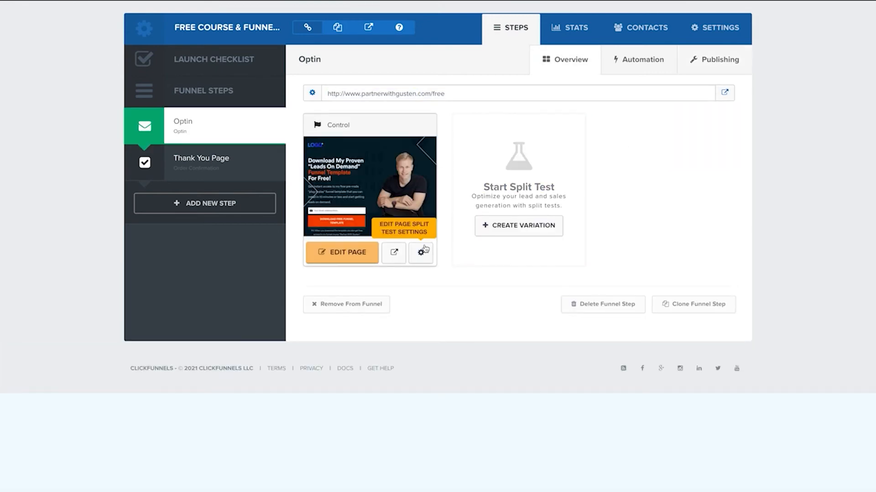
Replace the Optin page's path with 'free-template-course' and update the page.
click(421, 253)
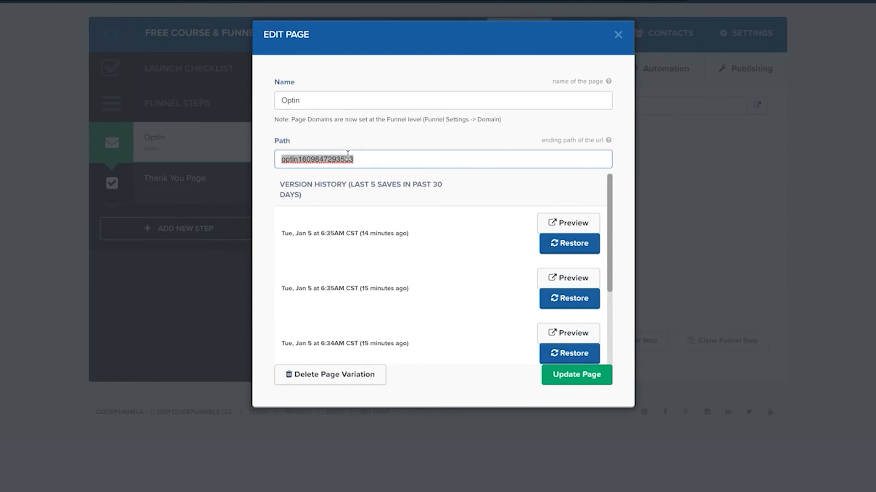
text(free-)
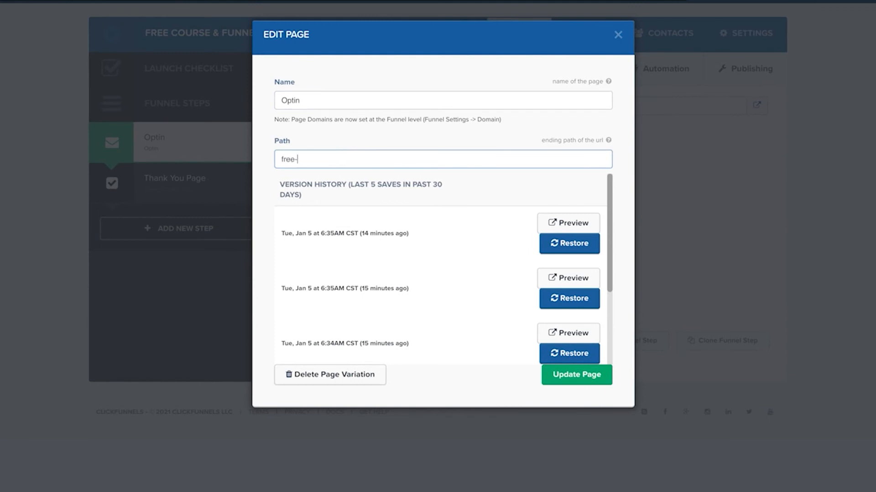
text(template-)
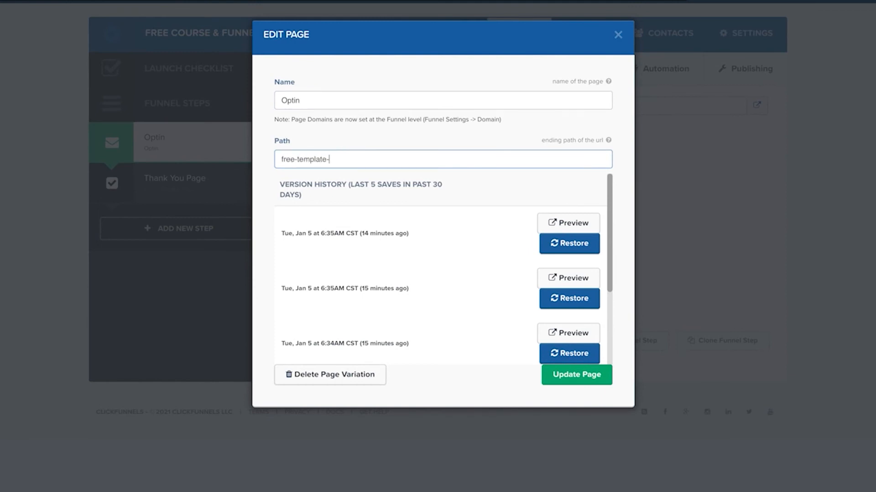
text(course)
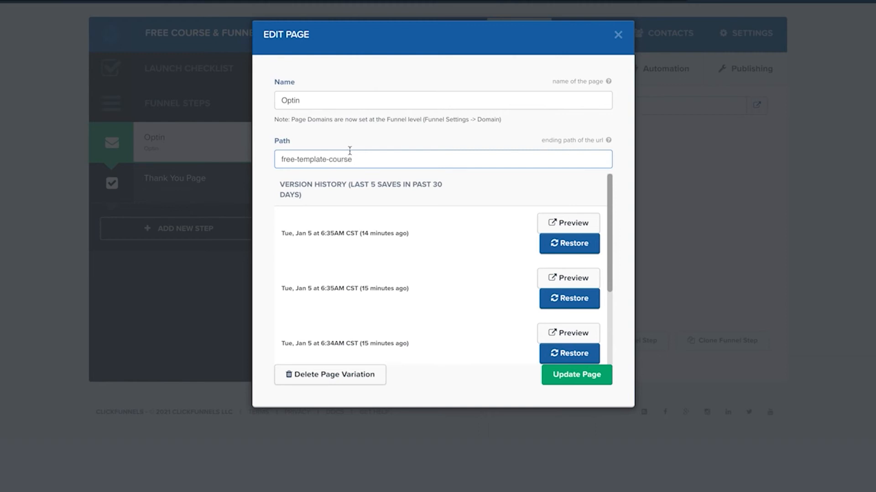
click(617, 35)
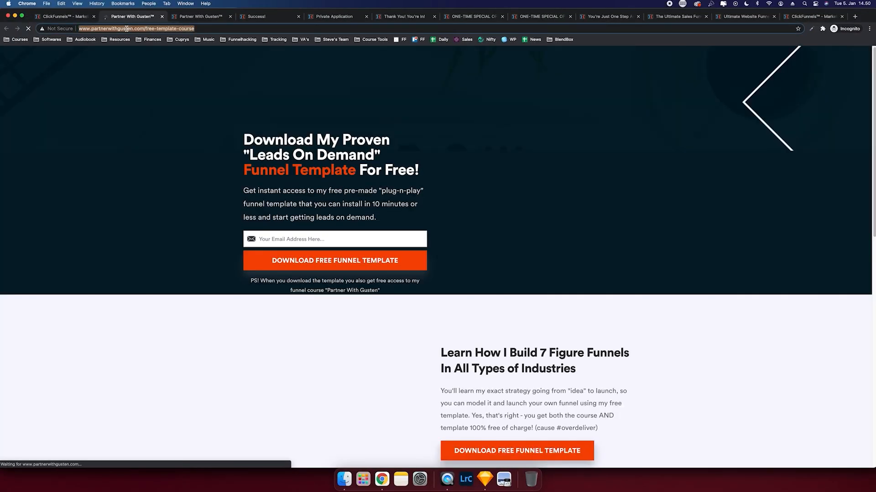
Scroll down and back up through the live free-template-course optin page.
scroll(down, 3)
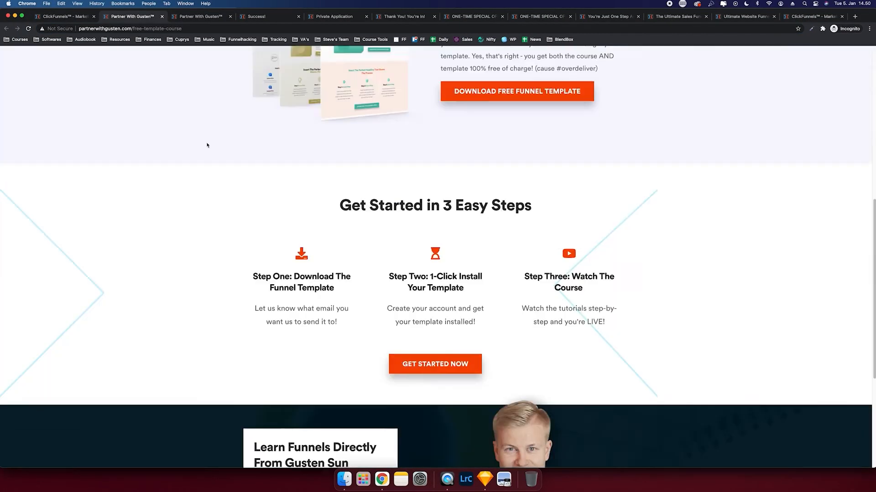
scroll(up, 3)
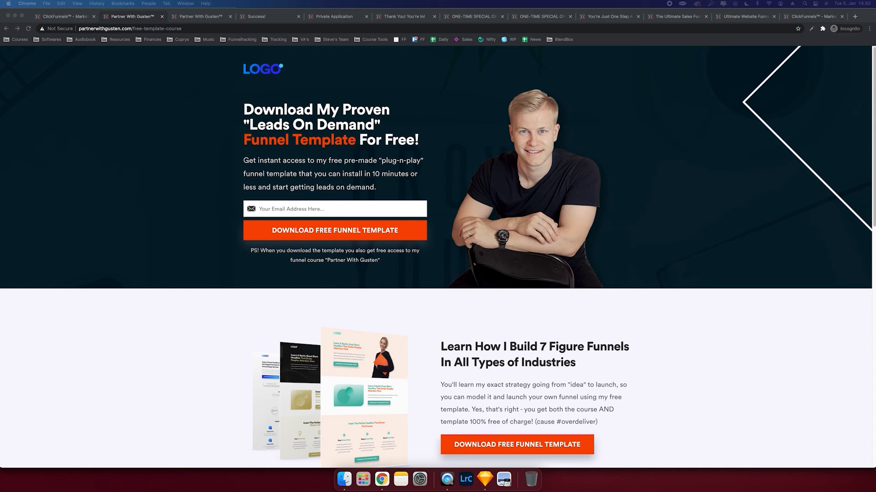
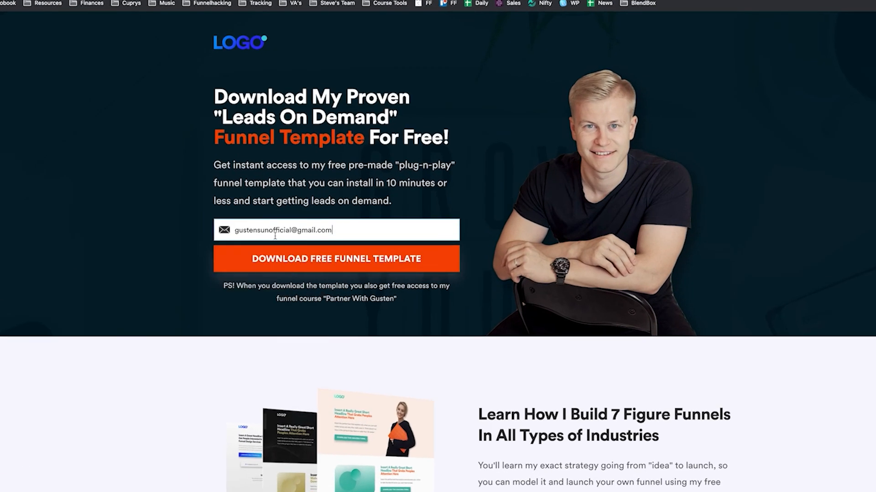
click(336, 259)
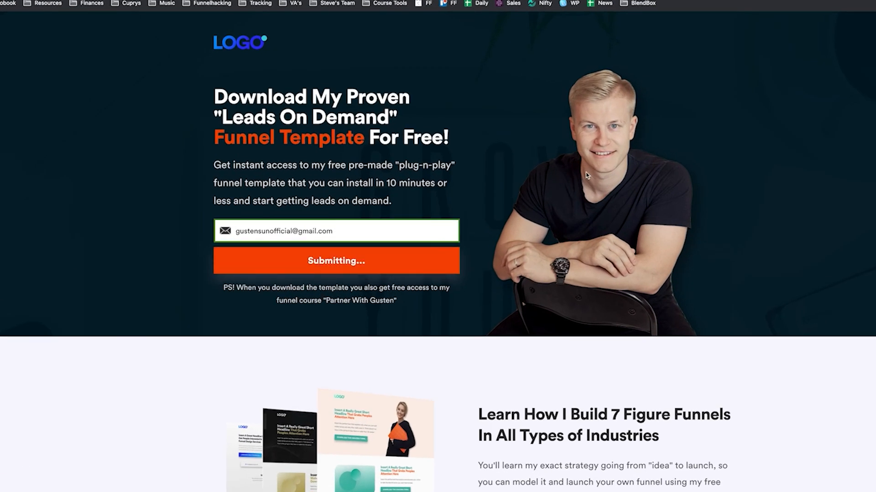
click(336, 260)
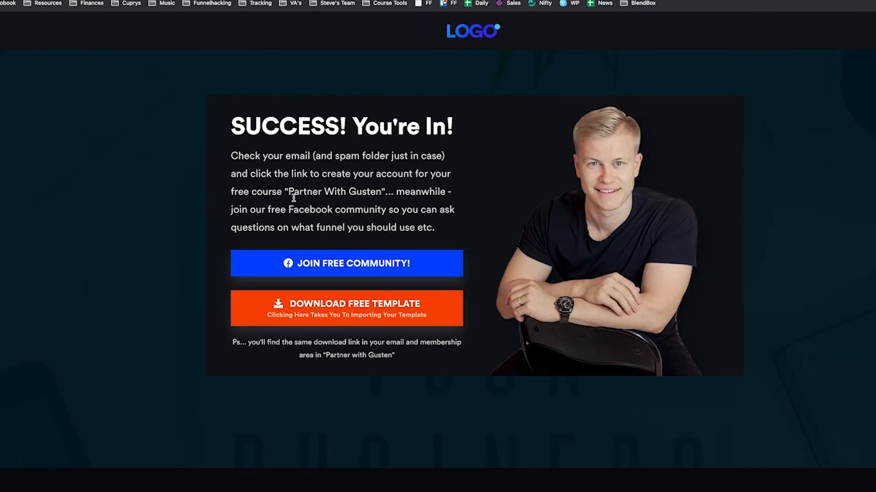
mouse_move(606, 305)
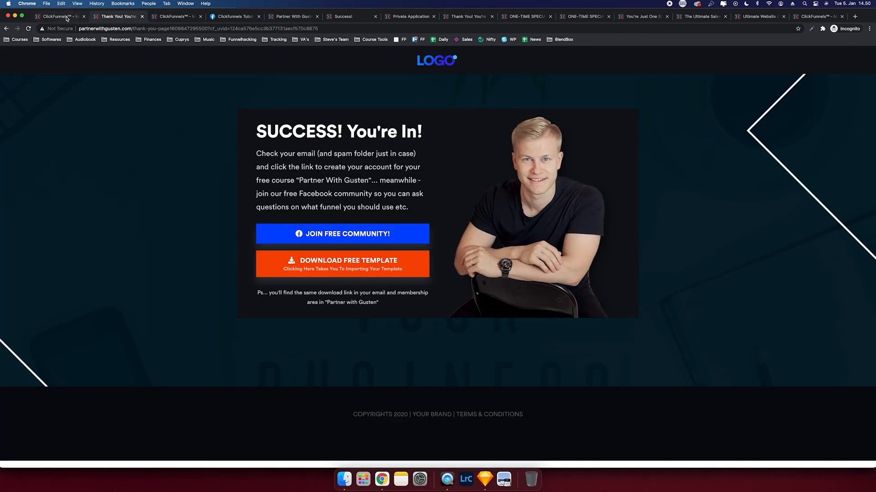
click(59, 17)
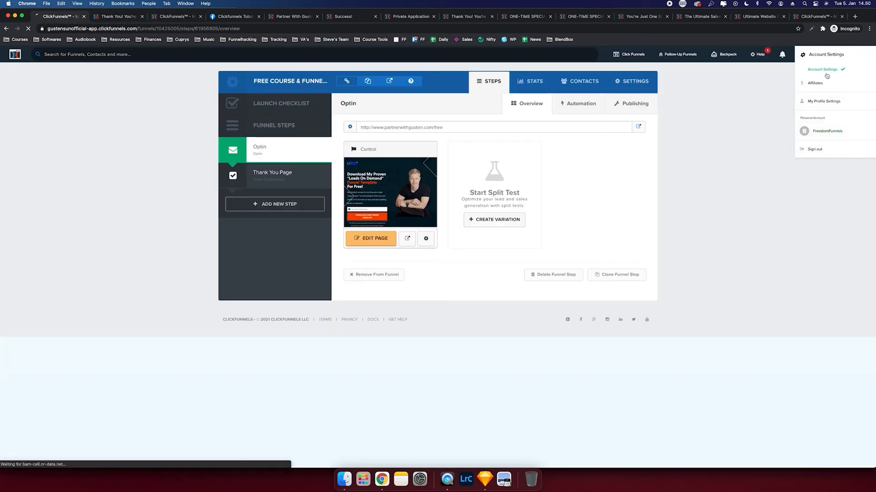